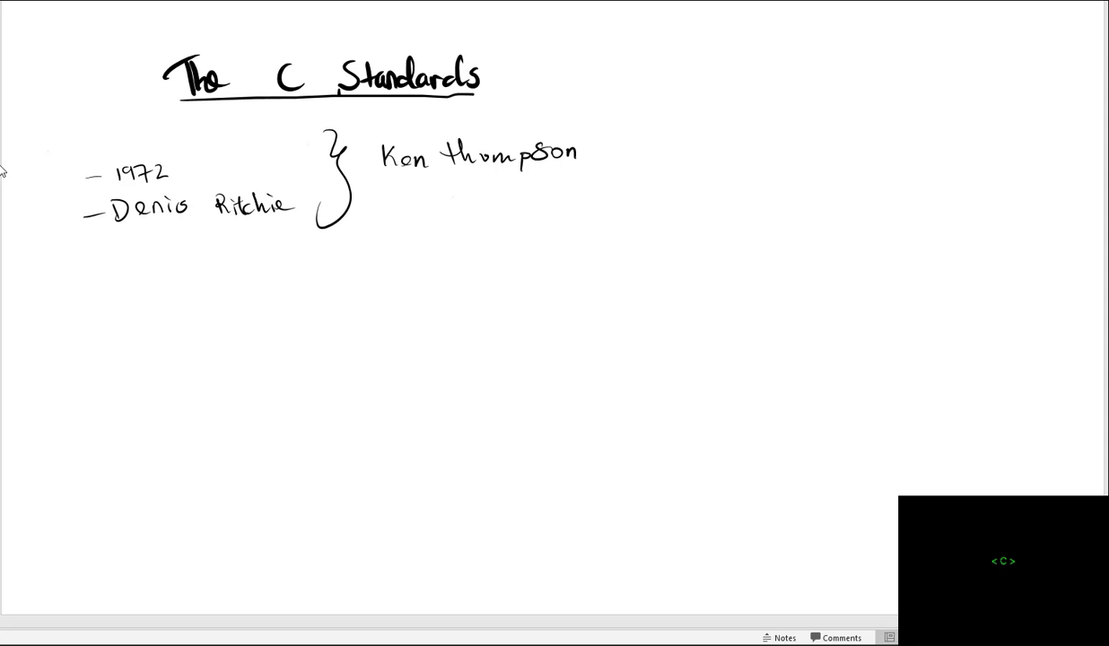
Ink the B language link and the 1978 'K & R C' book entry on the timeline.
drag(583, 150, 615, 151)
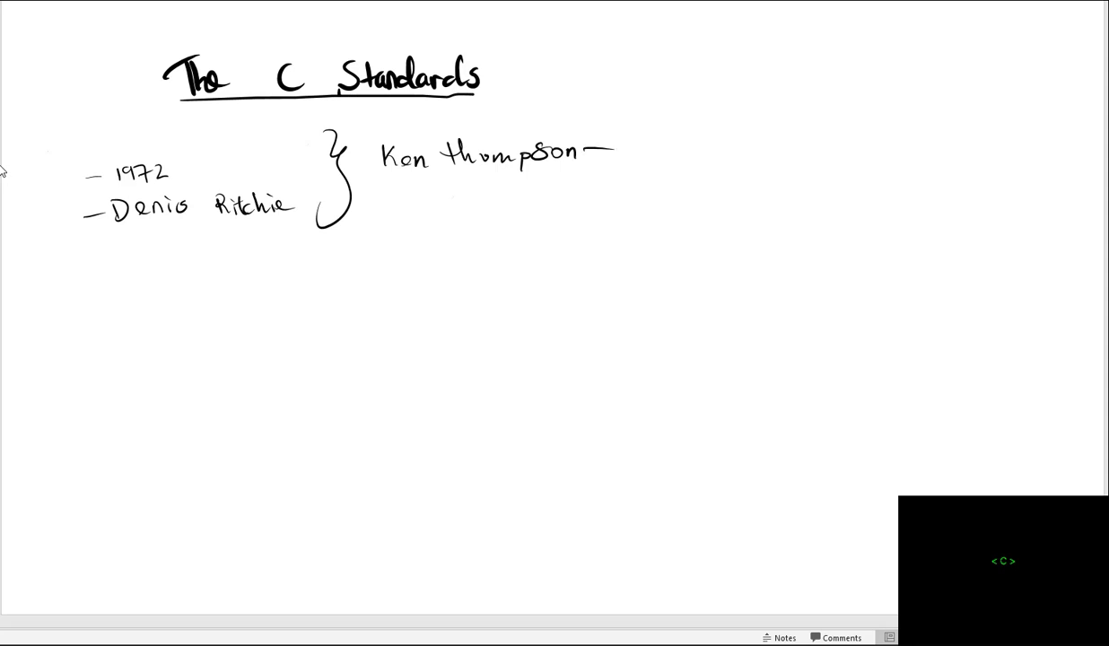
drag(627, 134, 636, 158)
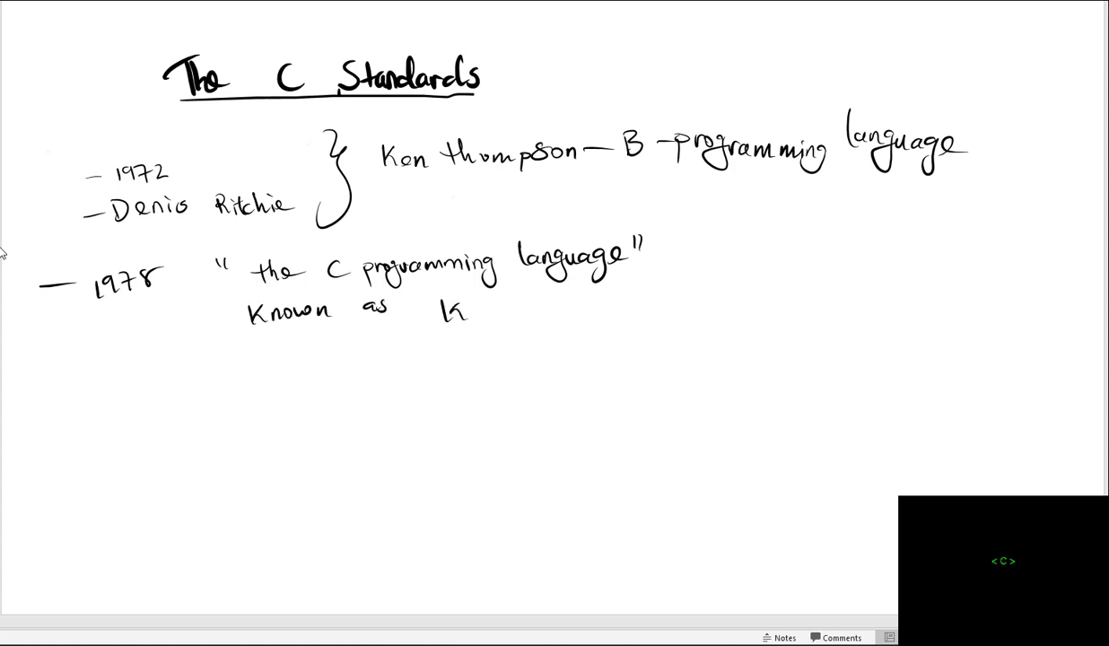
text(& R C)
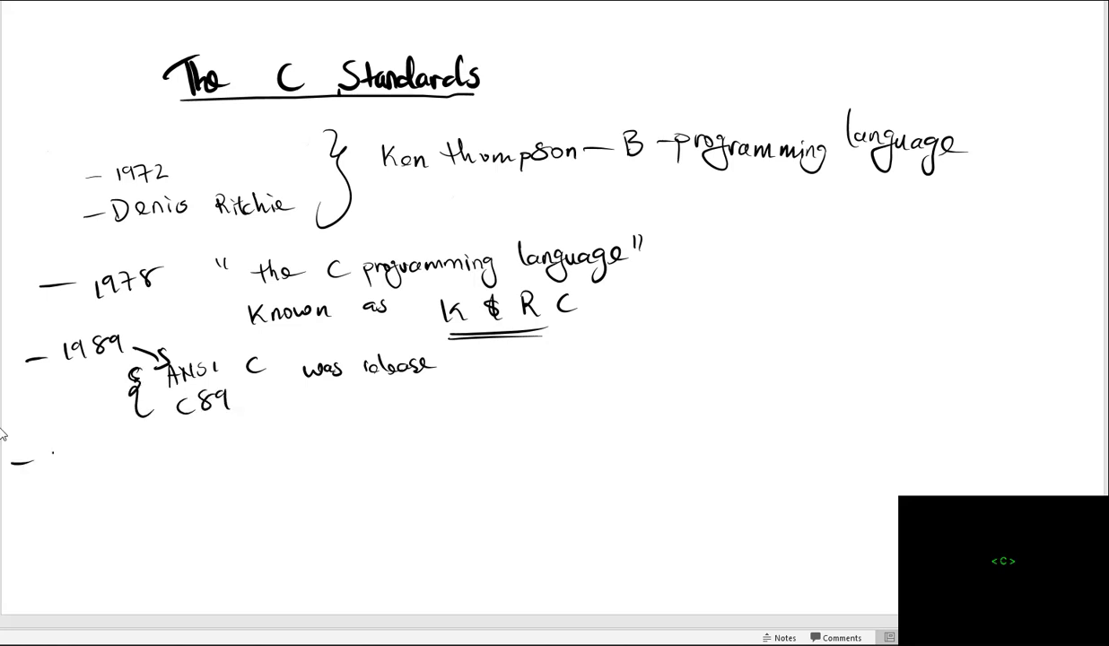
Ink the ANSI C89 entry and the 1990 C90 line below it.
text(1990 1)
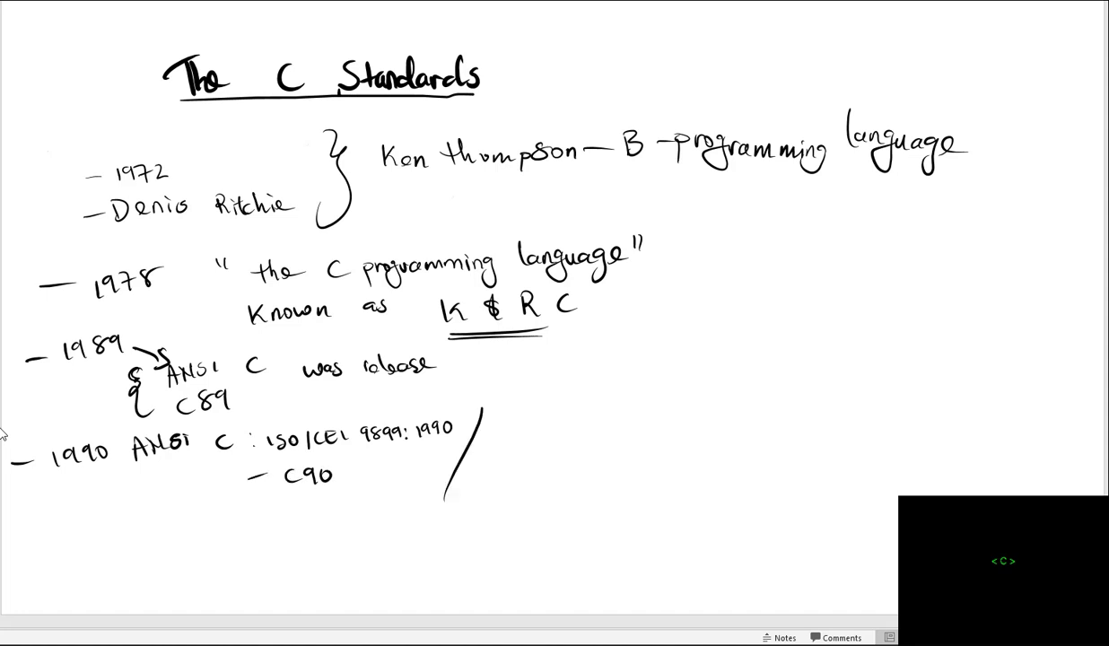
text(ANSI)
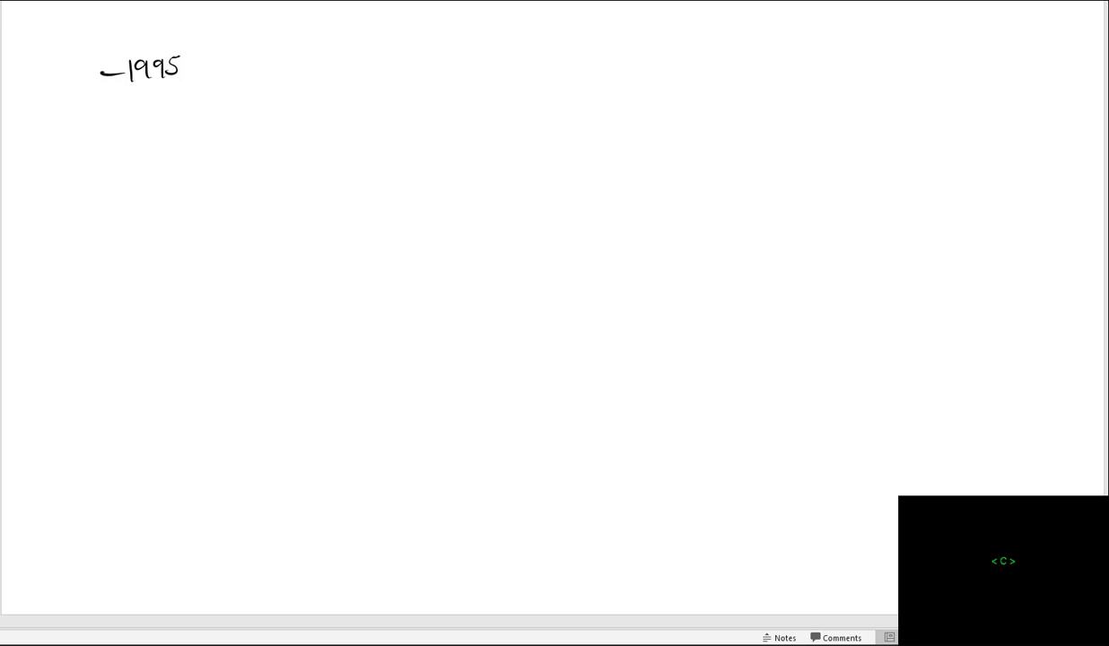
Ink the 1995 entry: C90 Amendment 1 with its separator and ISO name (C95).
text(C90 Amendment 1)
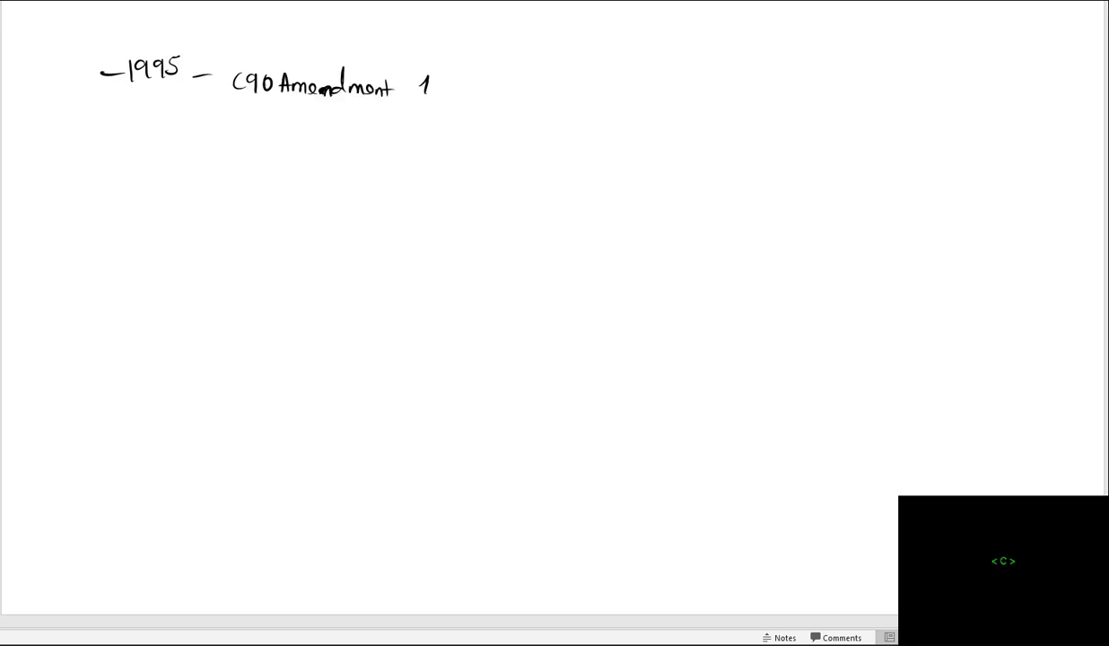
drag(190, 145, 222, 144)
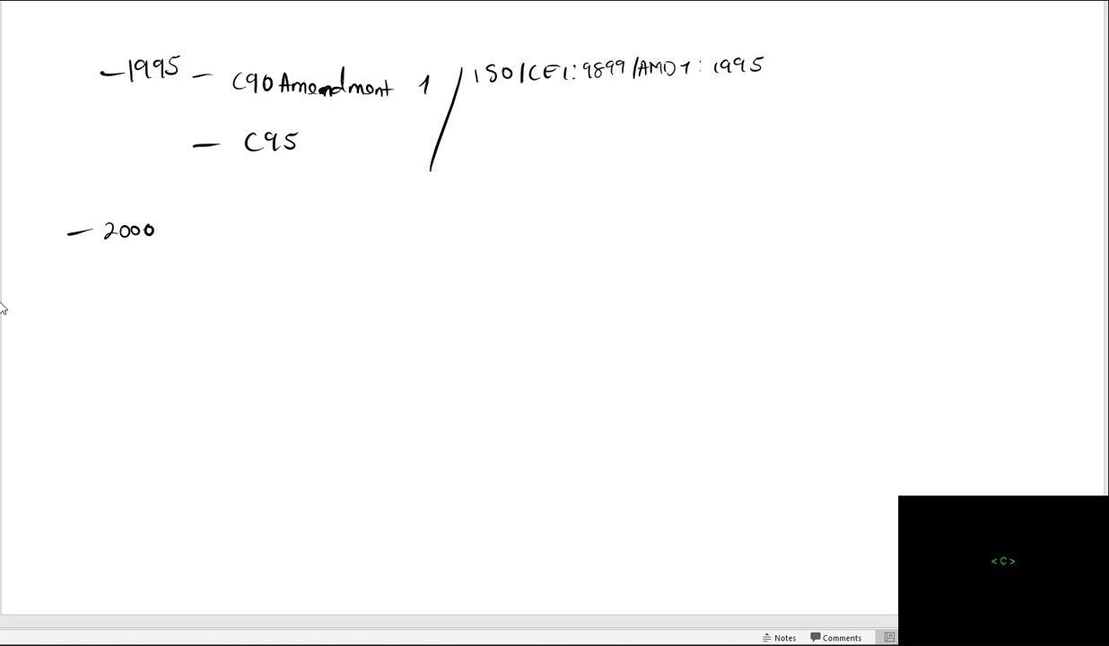
Ink 'ISO/CEI:9899:1990 — C' and the '* Embedded C Standard.' note.
text(ISO/CEI:9899:1990 — C99)
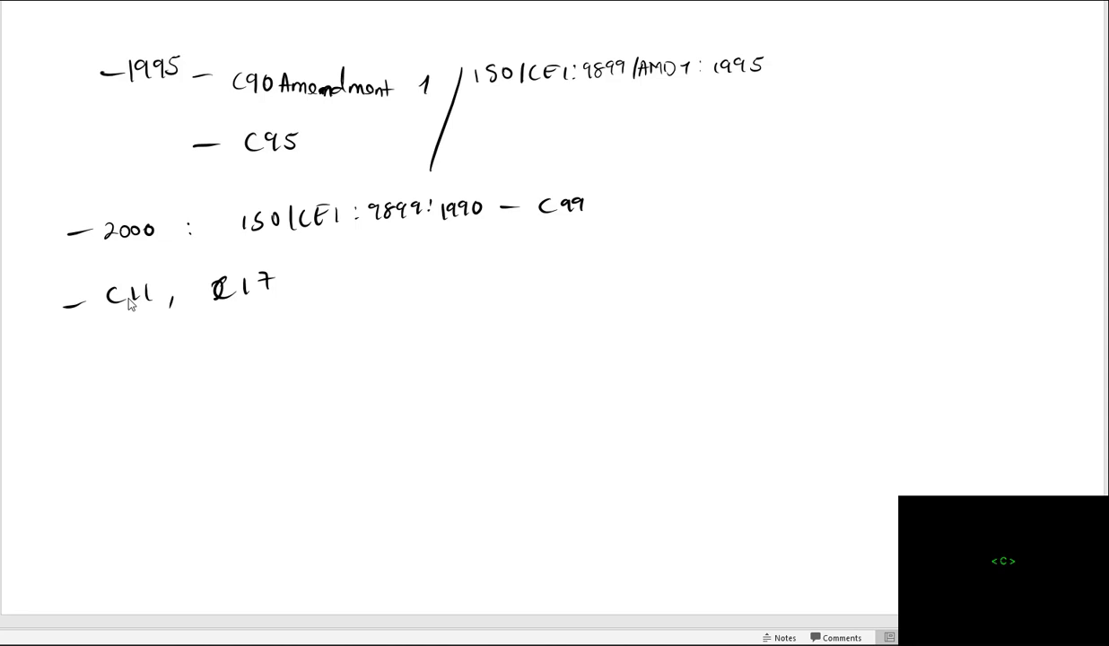
text(* Embedded C Standard.)
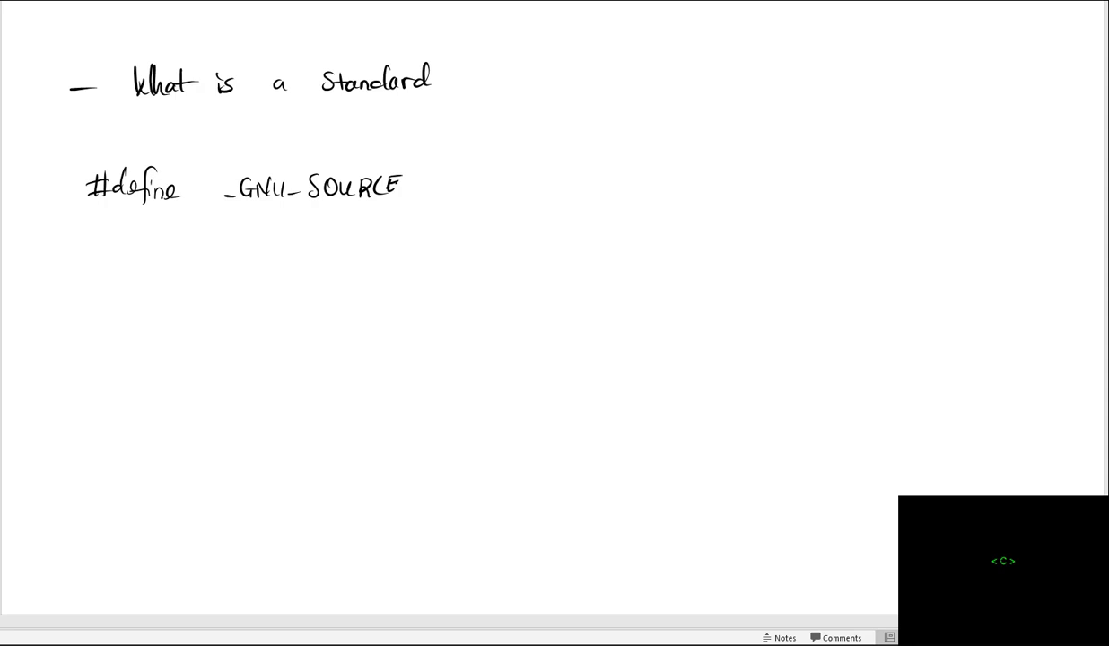
Draw closing and opening curly braces around the #define _GNU_SOURCE line.
drag(434, 147, 413, 219)
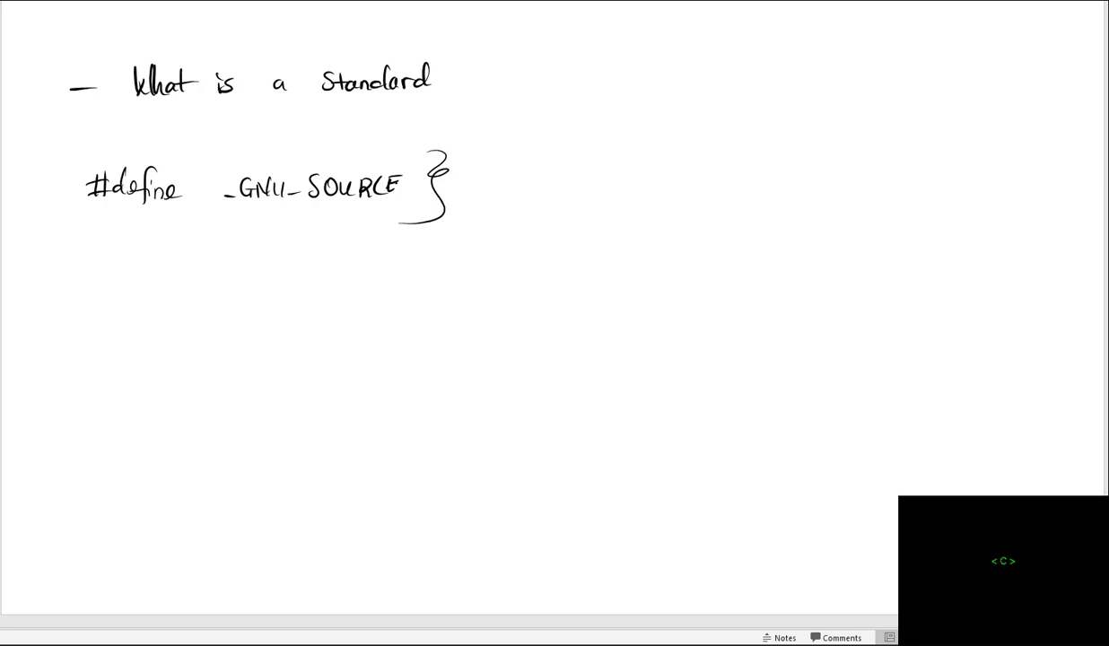
drag(54, 165, 54, 233)
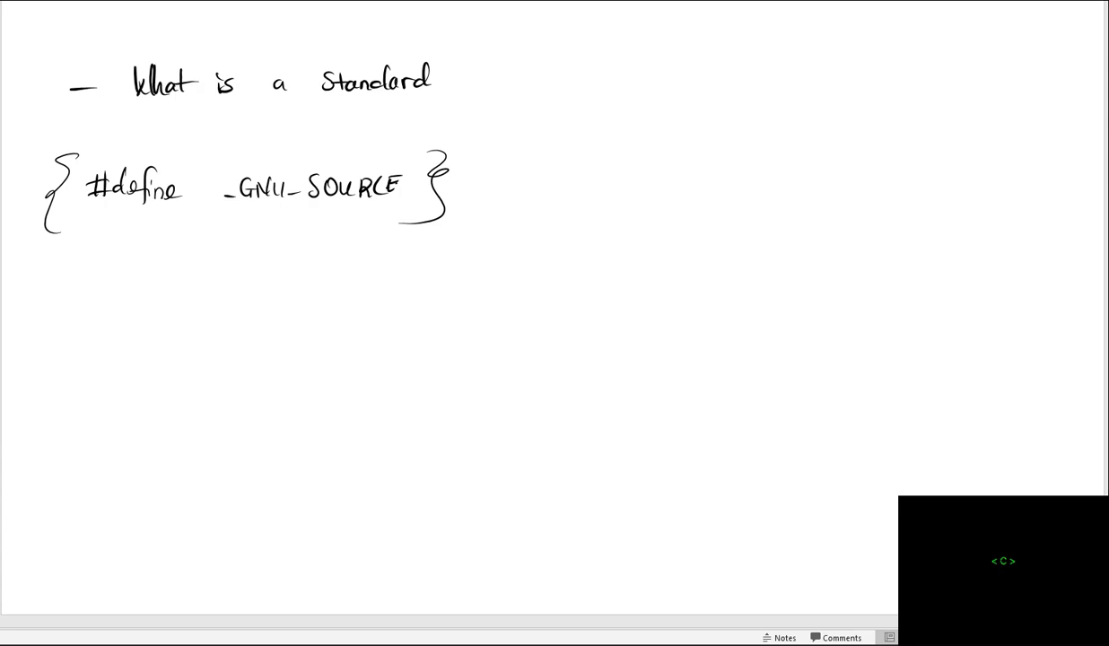